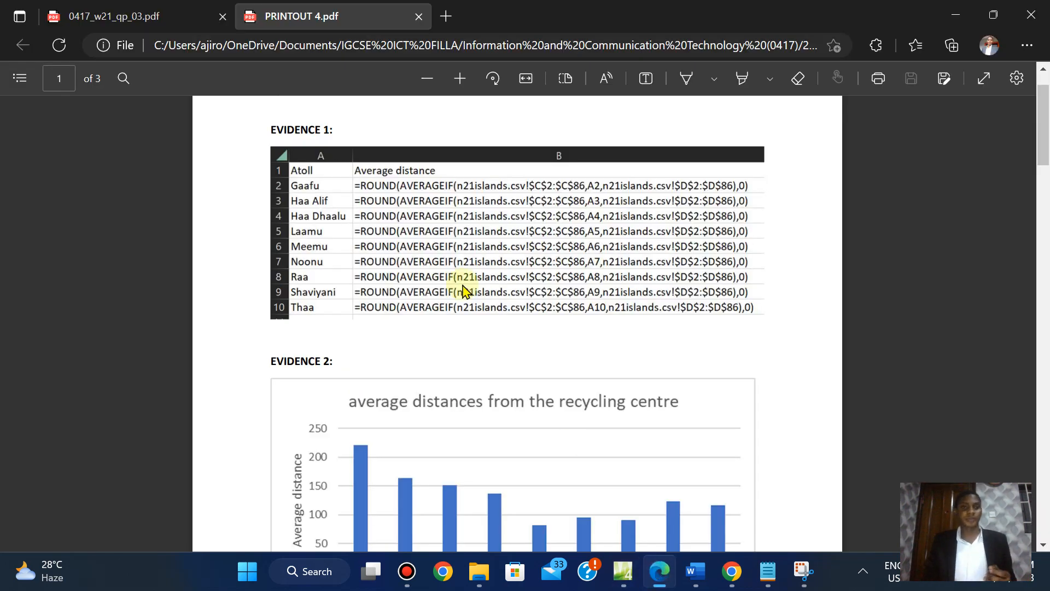
Step: Read question 19's images and video clip placement in the exam paper, then return to plastic.html
click(114, 17)
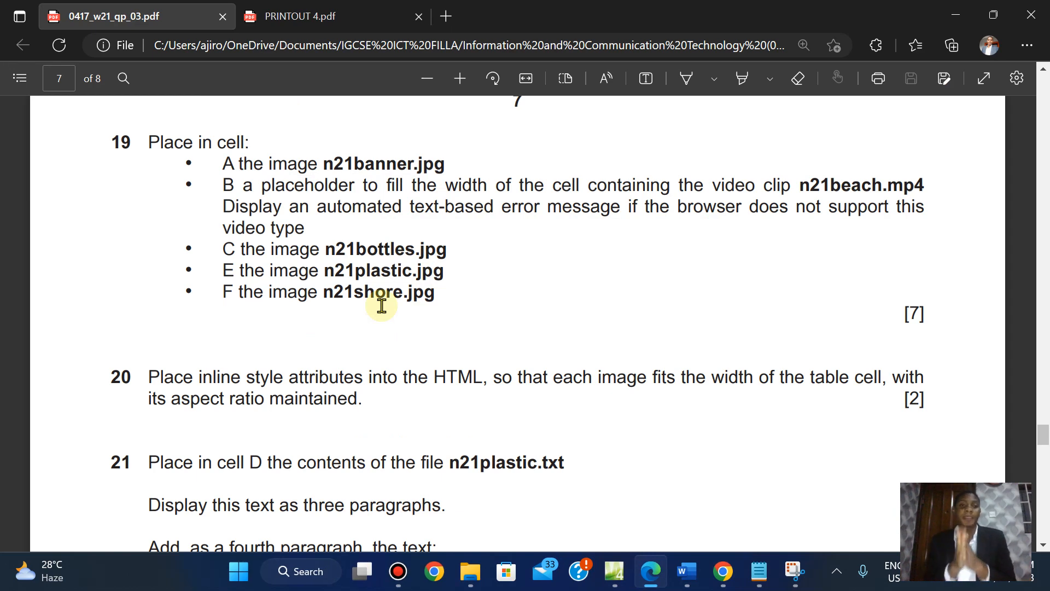
scroll(down, 3)
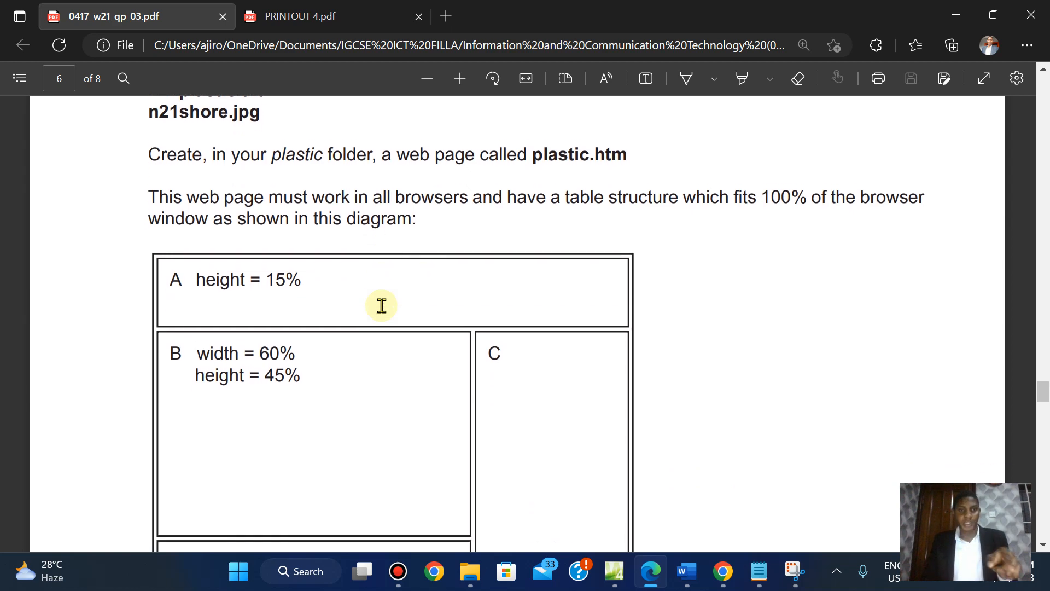
scroll(down, 3)
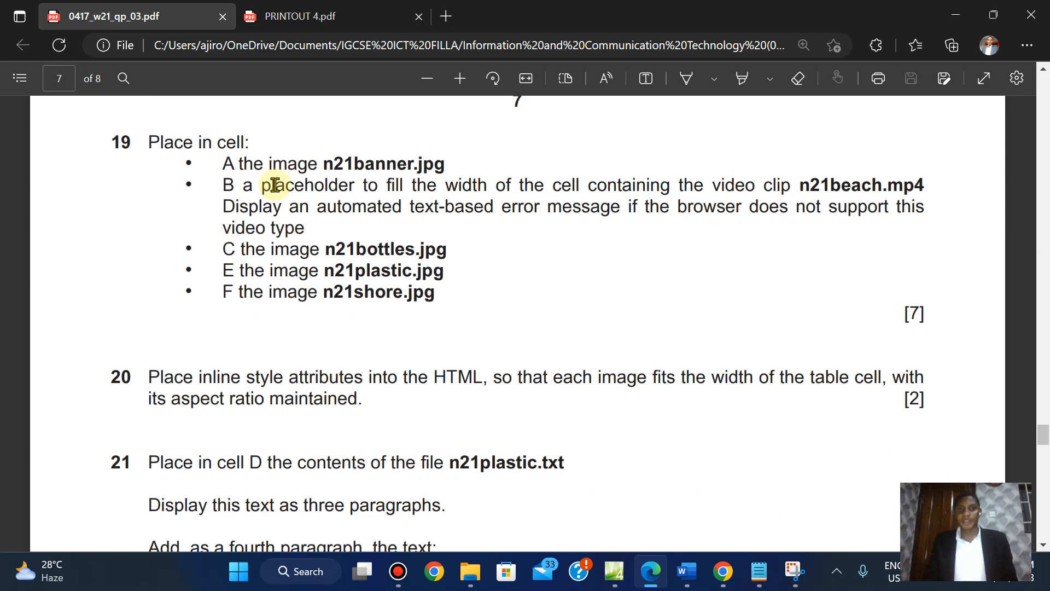
mouse_move(616, 198)
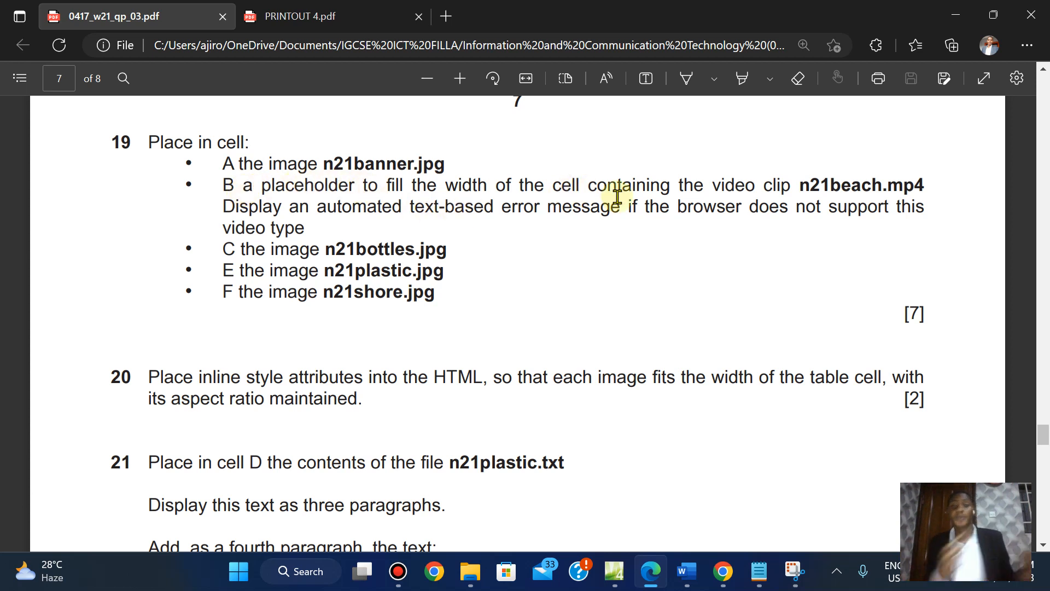
mouse_move(721, 557)
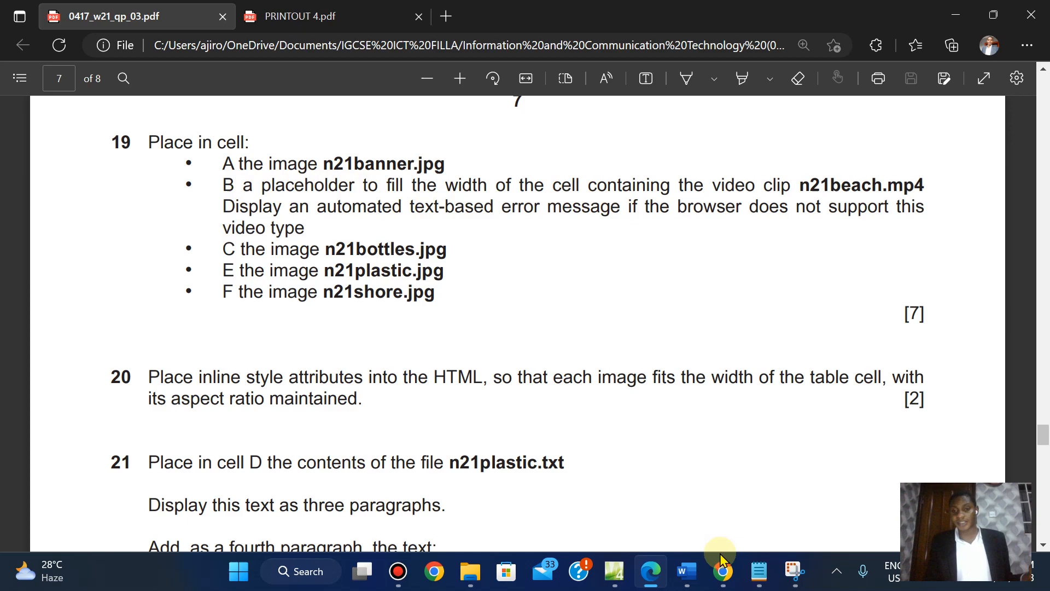
click(721, 571)
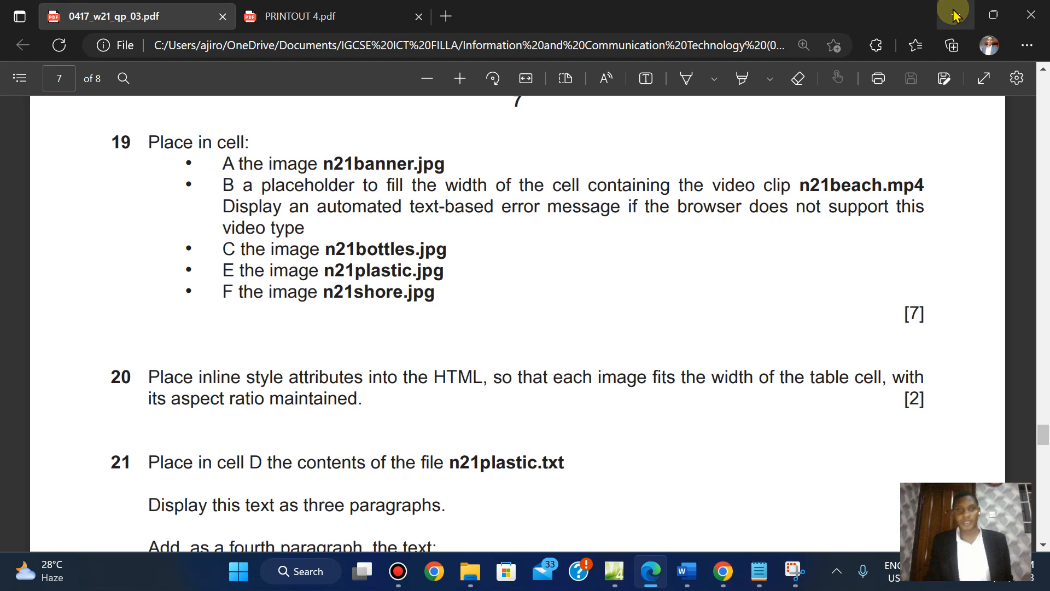
mouse_move(956, 14)
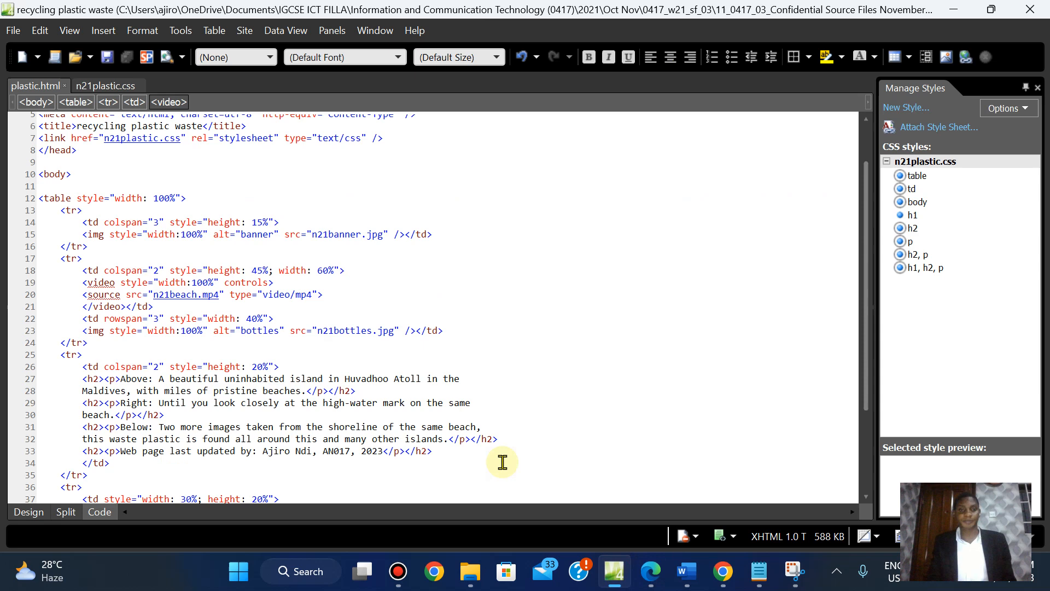
Step: Check Design view and Insert menu, add an empty line inside the video element, return to the paper
click(29, 512)
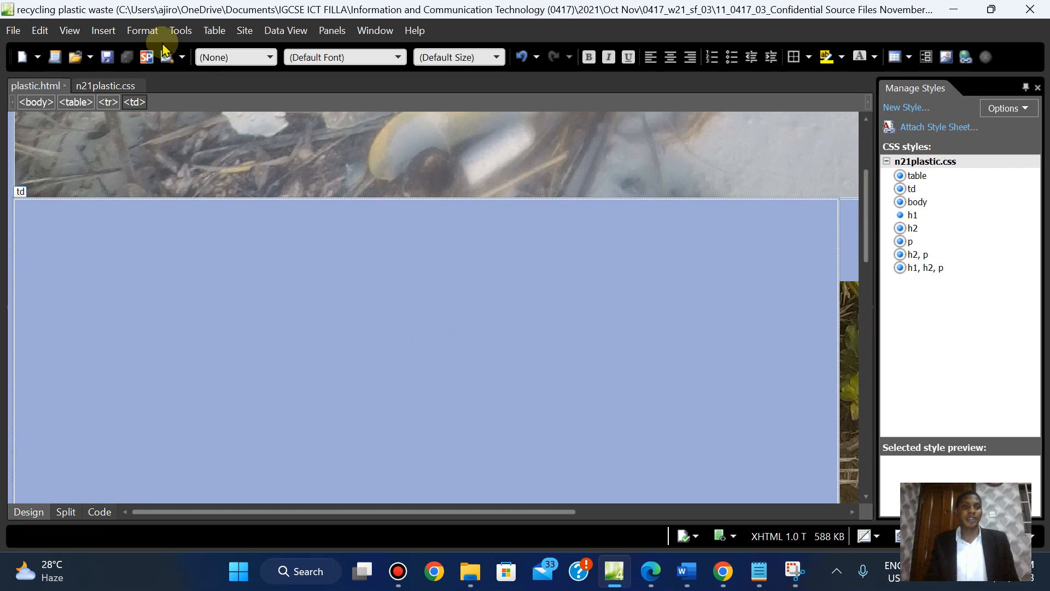
click(103, 30)
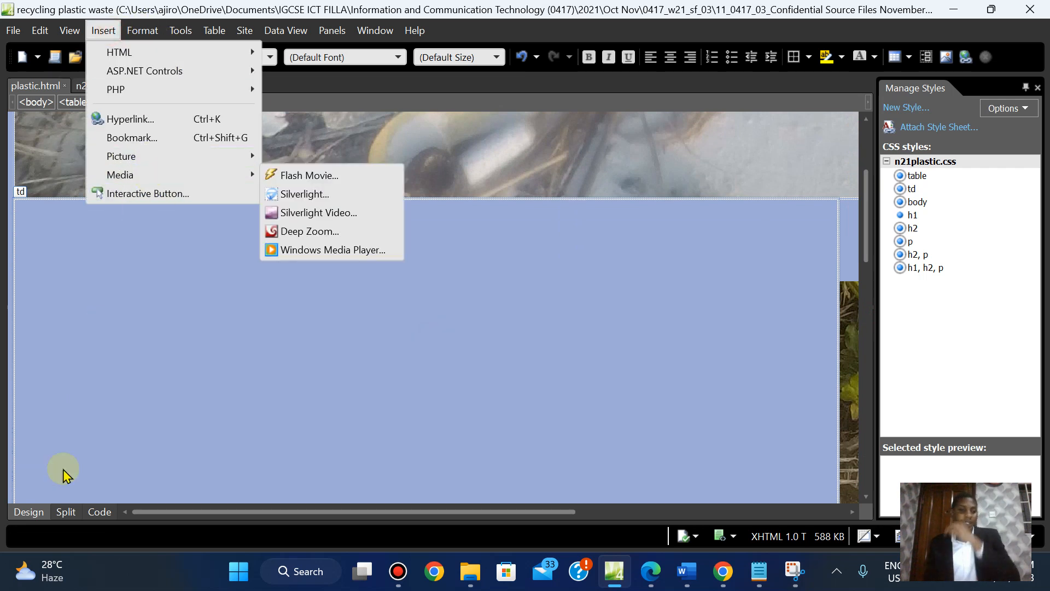
click(99, 511)
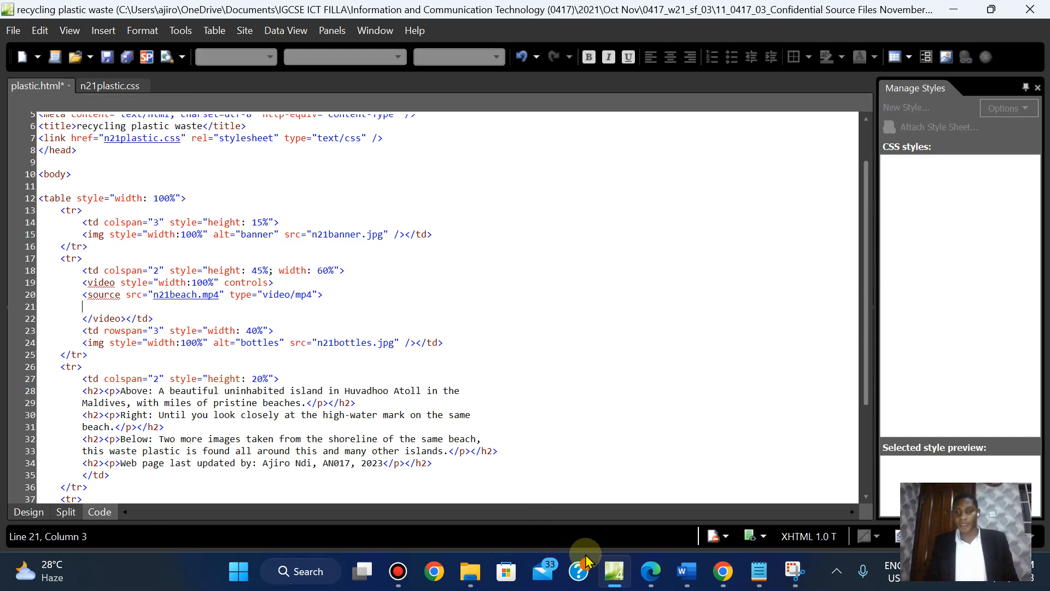
click(649, 572)
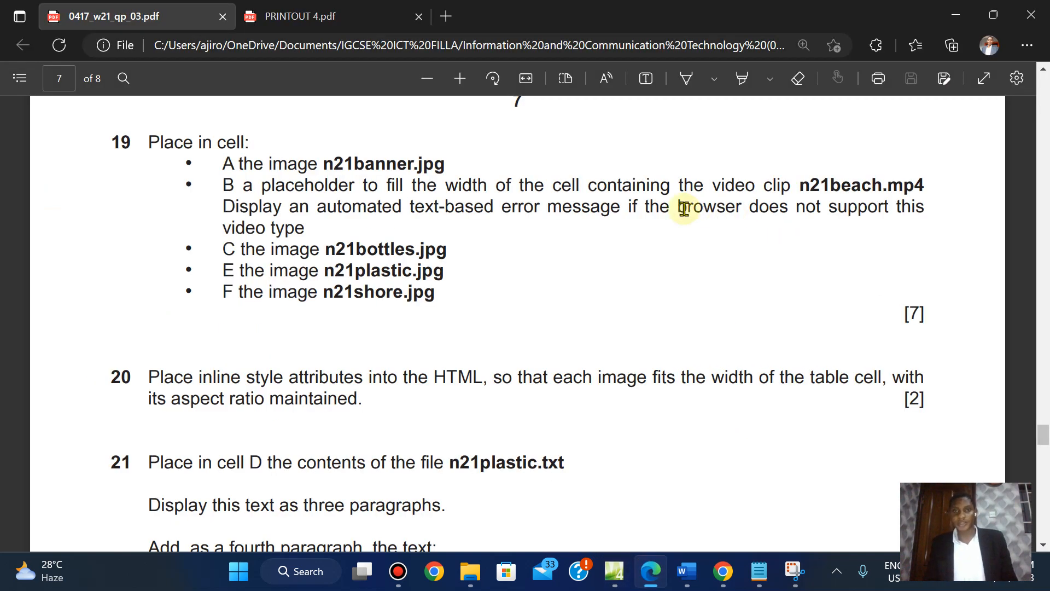
mouse_move(489, 207)
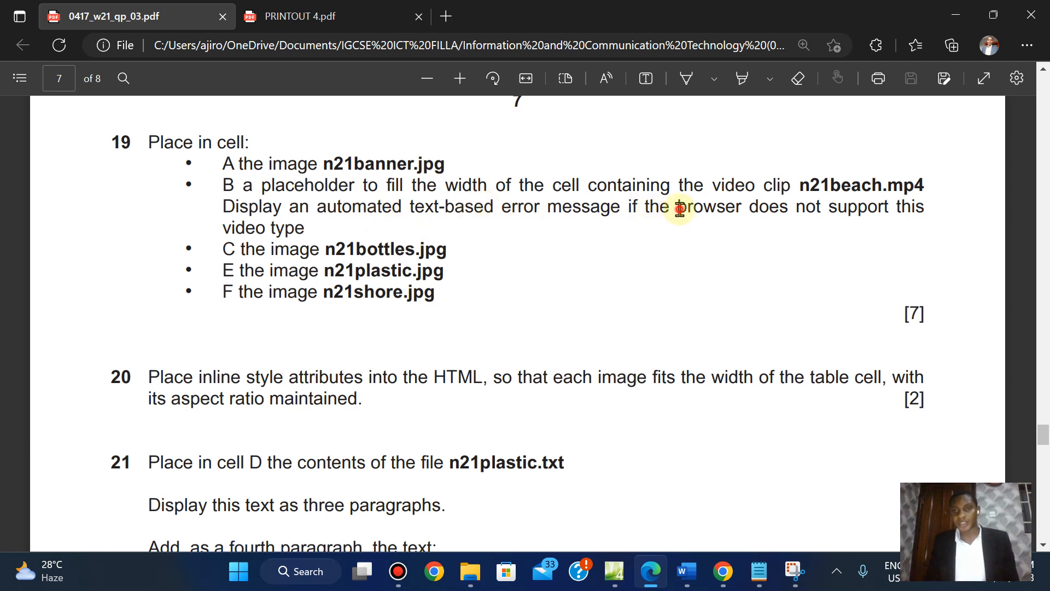
Step: Highlight question 19's browser error-message wording in the PDF
drag(679, 206, 923, 206)
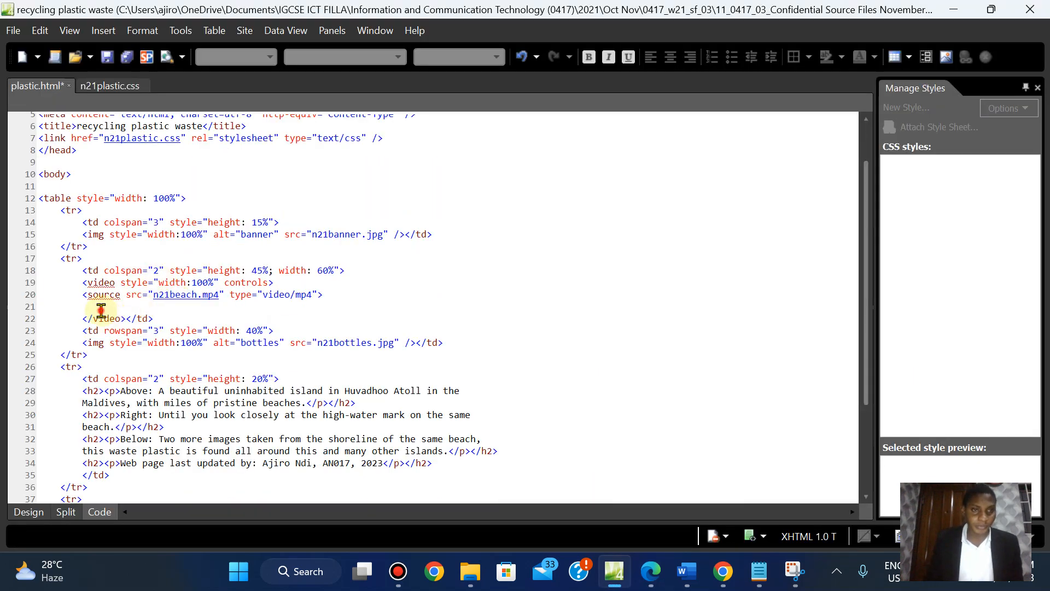
Step: Add fallback text 'browser does not support this video type' inside the video element
text(browser does not support this)
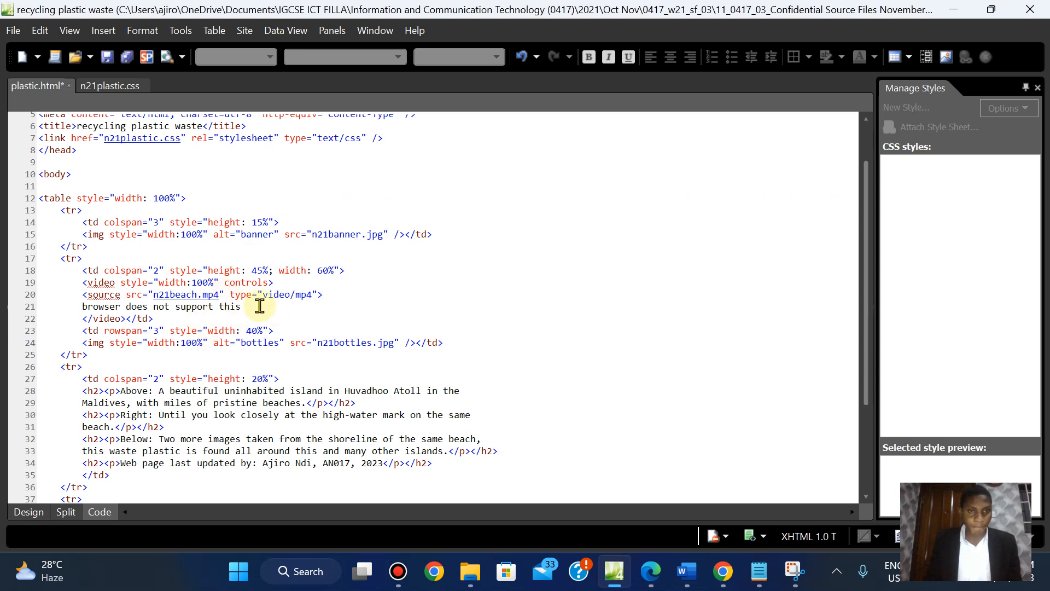
text(video type)
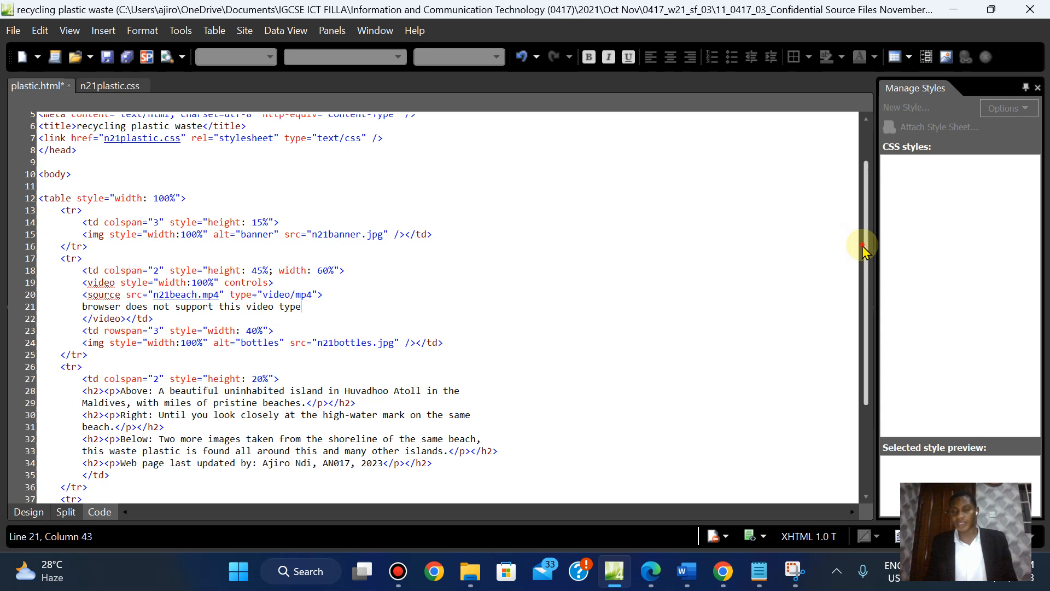
scroll(down, 3)
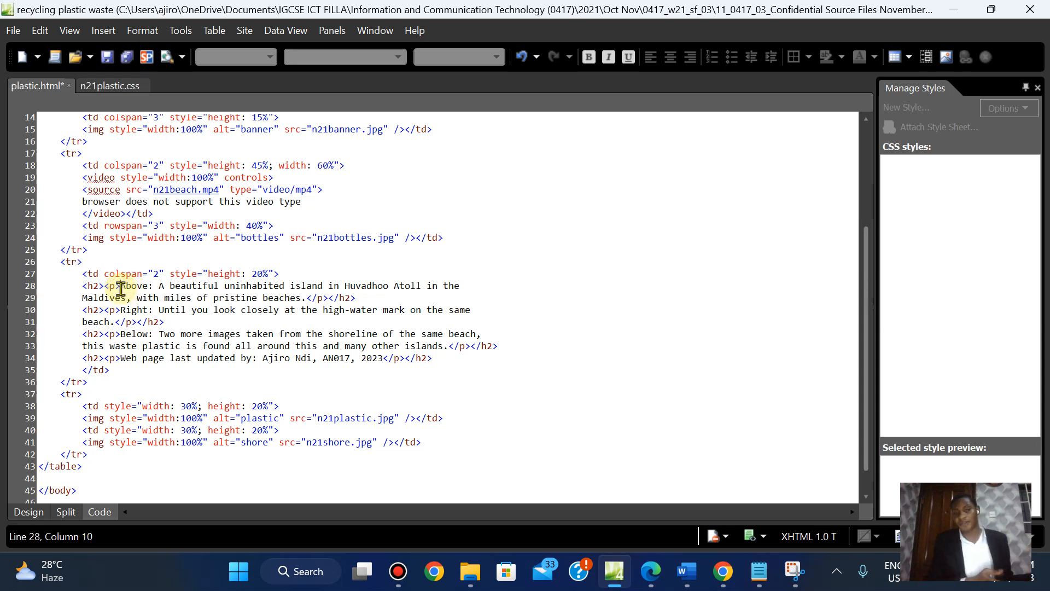
Step: Read question 21's cell D requirement: three paragraphs plus update line in style h2
click(650, 572)
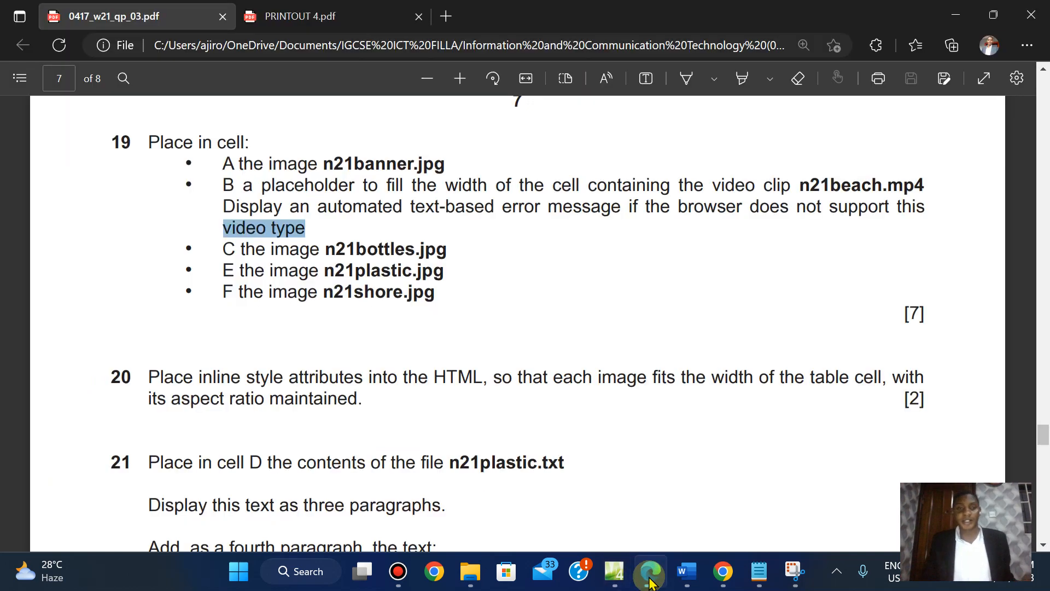
scroll(down, 3)
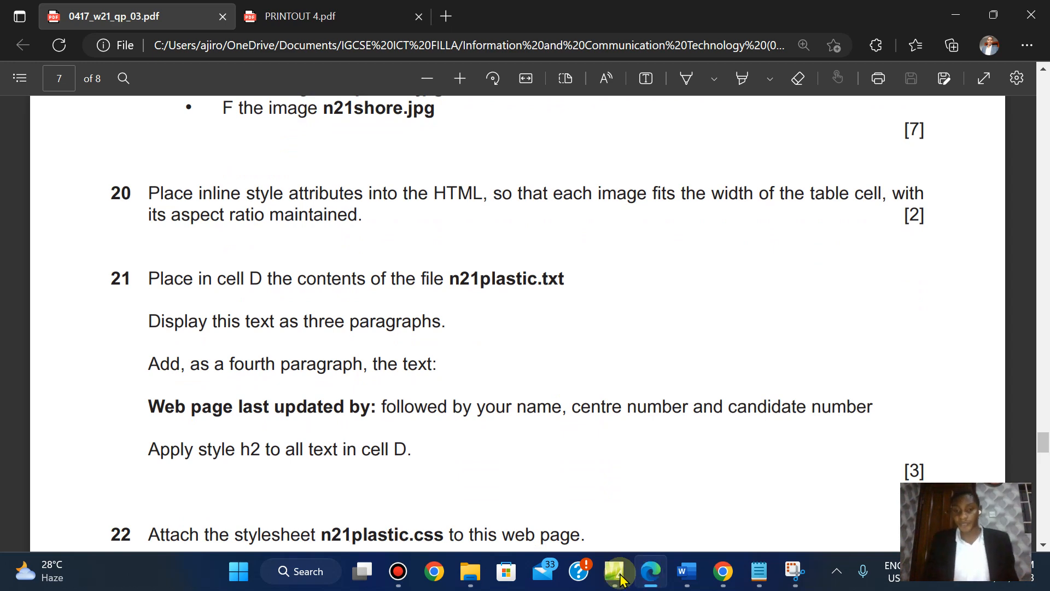
Step: Delete the redundant <p> and </p> tags nested inside cell D's h2 headings
click(614, 571)
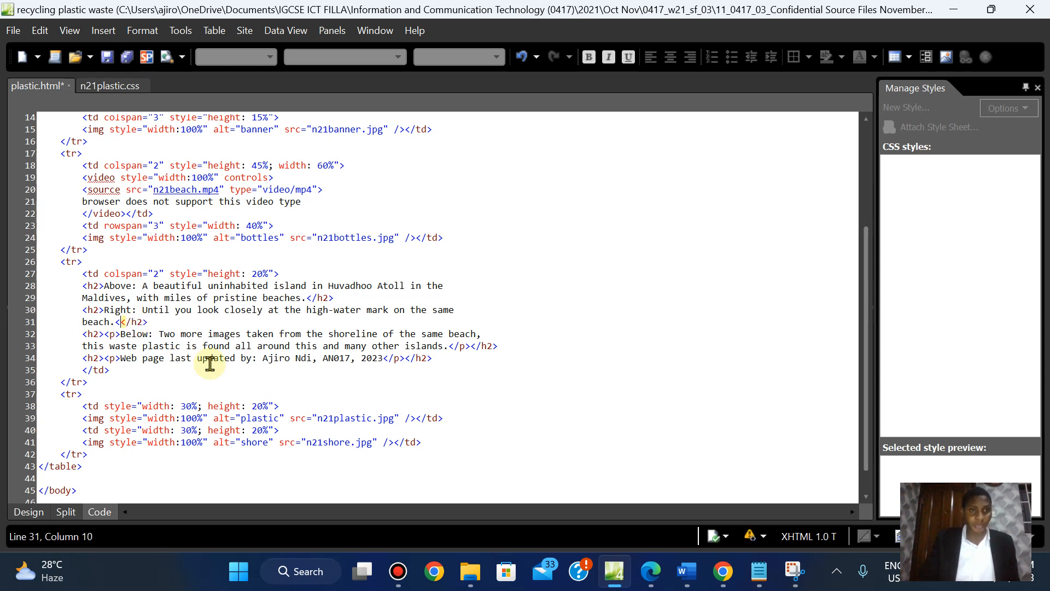
key(Backspace)
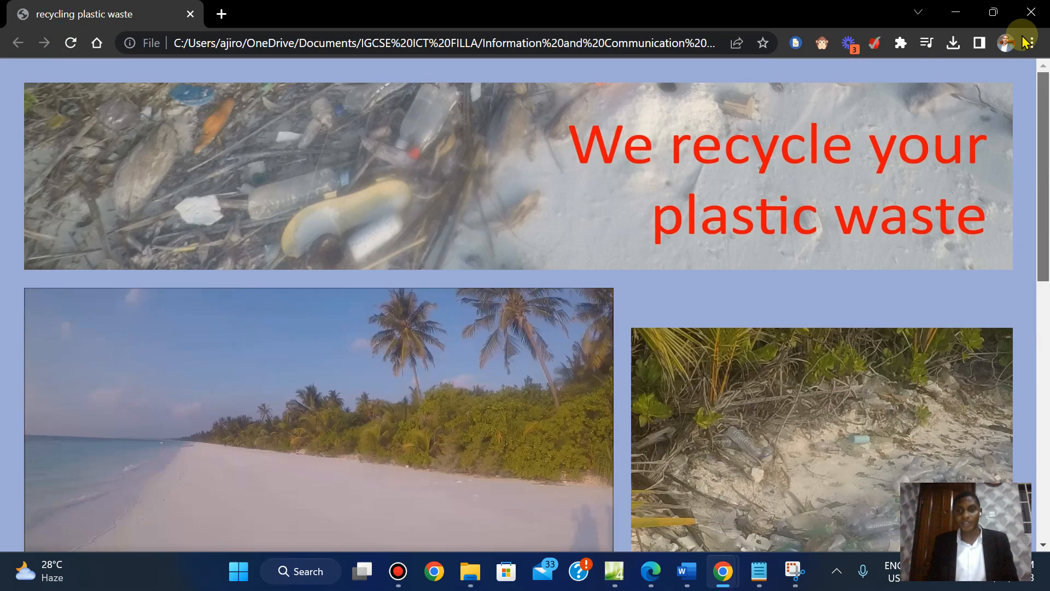
Step: Scroll through the recycling plastic waste page preview in Chrome
scroll(down, 3)
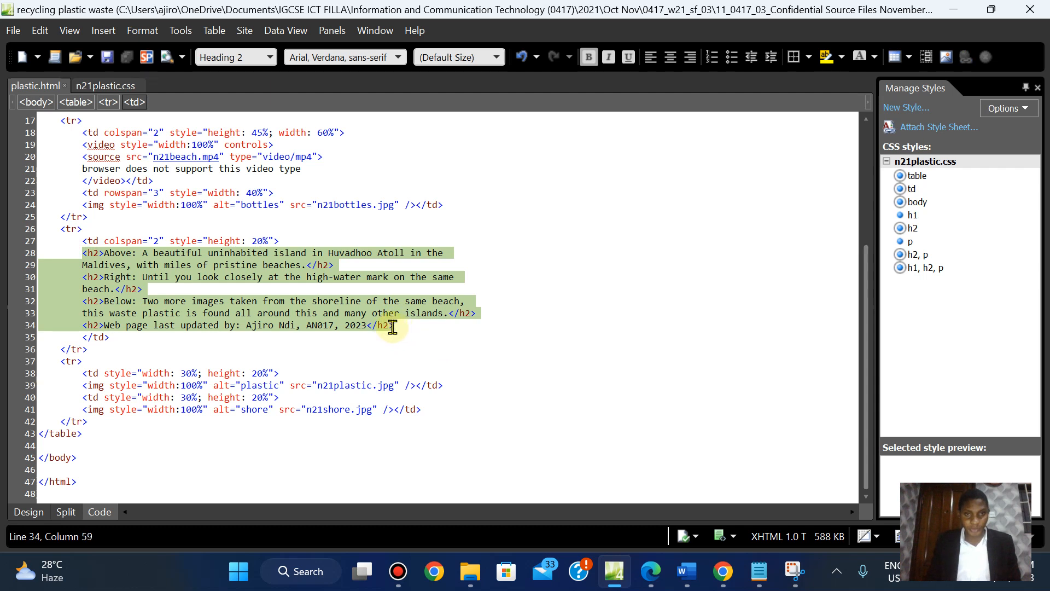
Step: Copy the four corrected h2 caption lines from plastic.html
right_click(392, 326)
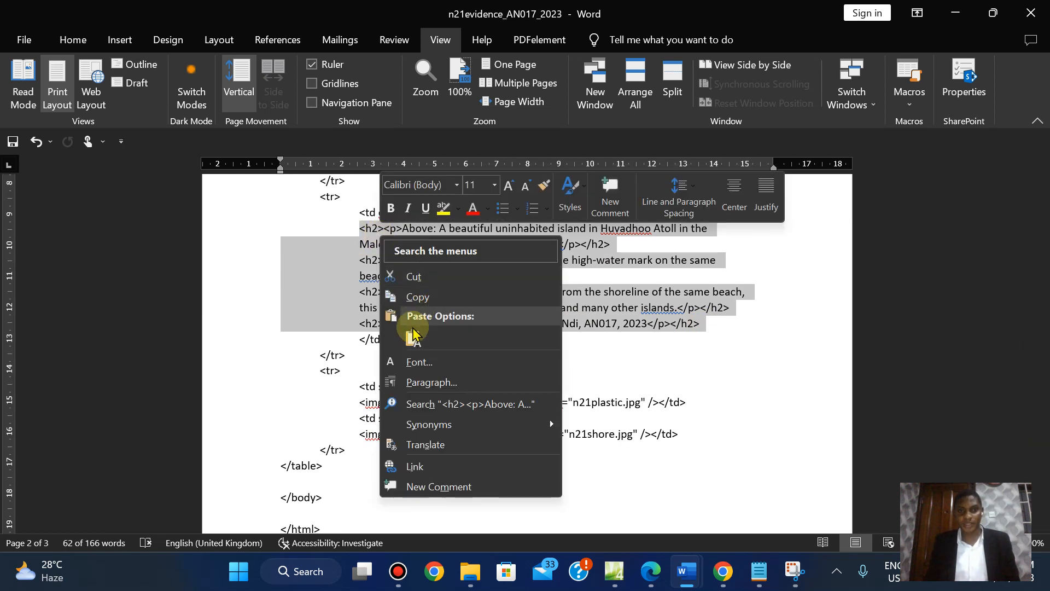
Step: Paste the corrected h2 lines over the old ones in the evidence document as text only
click(650, 324)
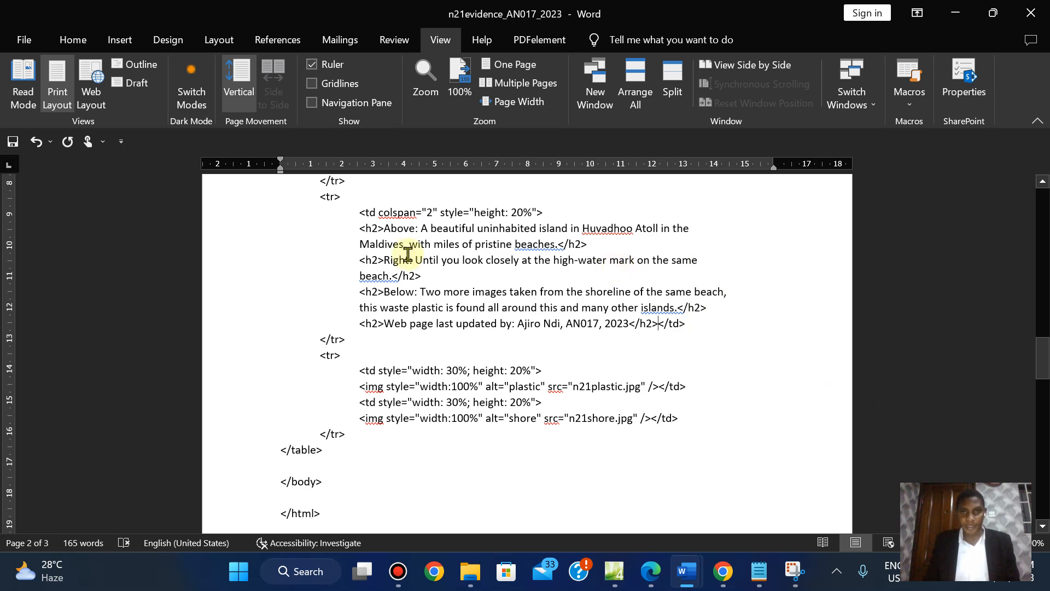
mouse_move(782, 339)
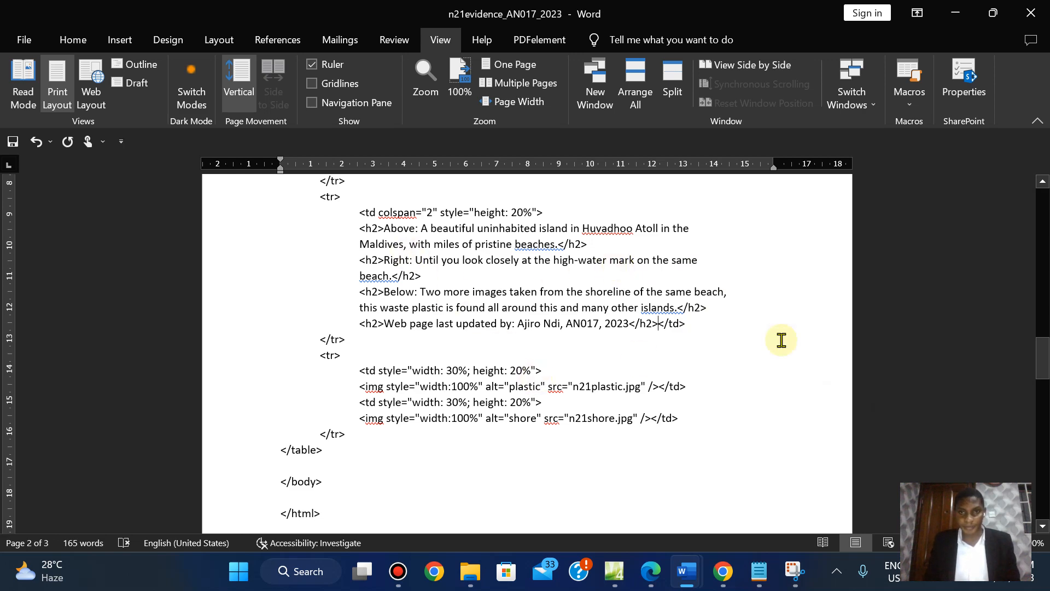
scroll(down, 3)
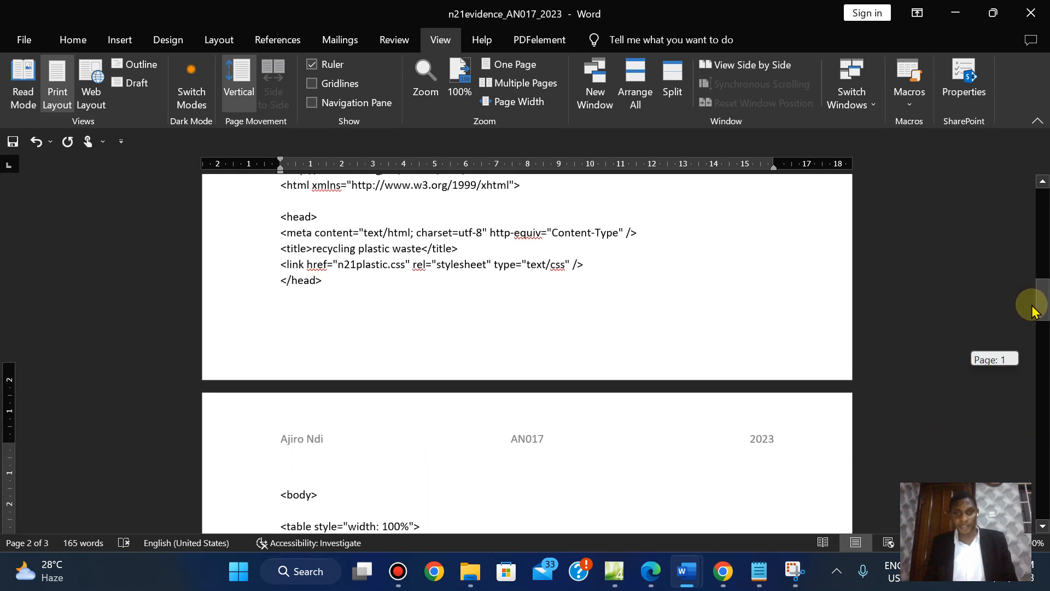
scroll(down, 3)
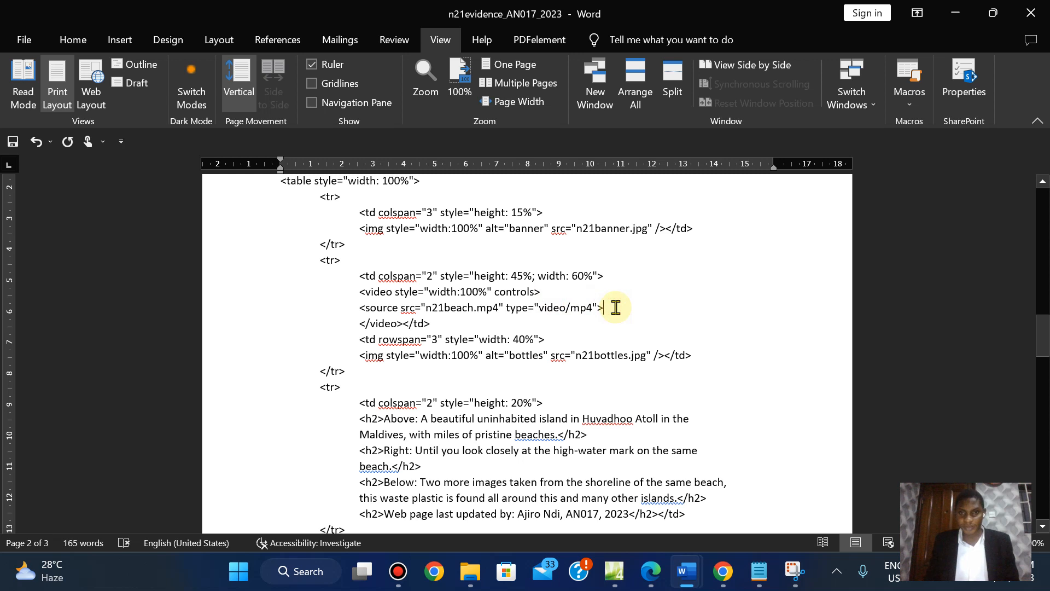
key(enter)
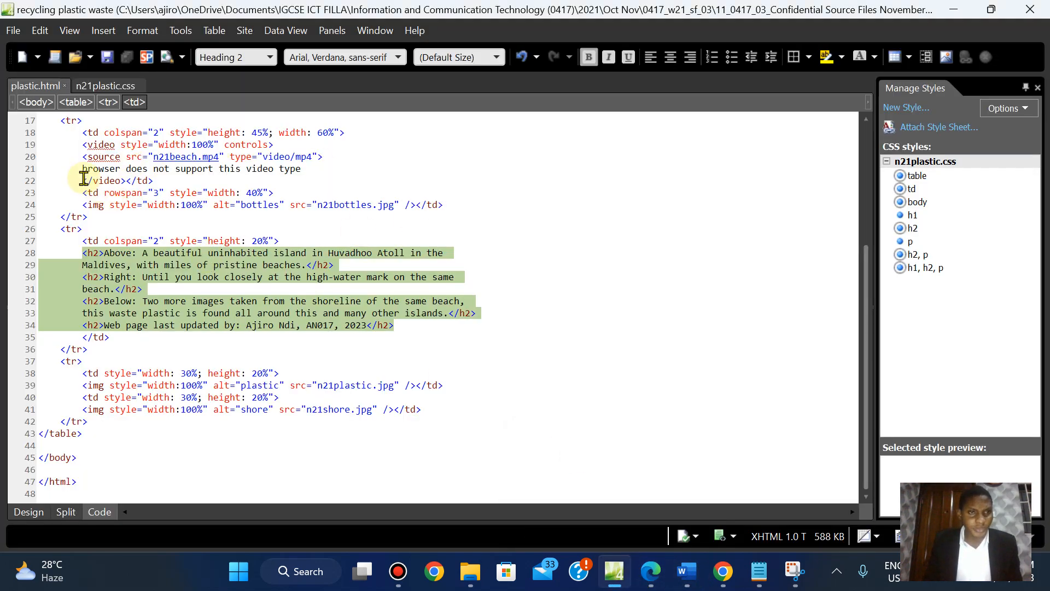
Step: Select the 'browser does not support this video type' line in Code view for copying
click(302, 169)
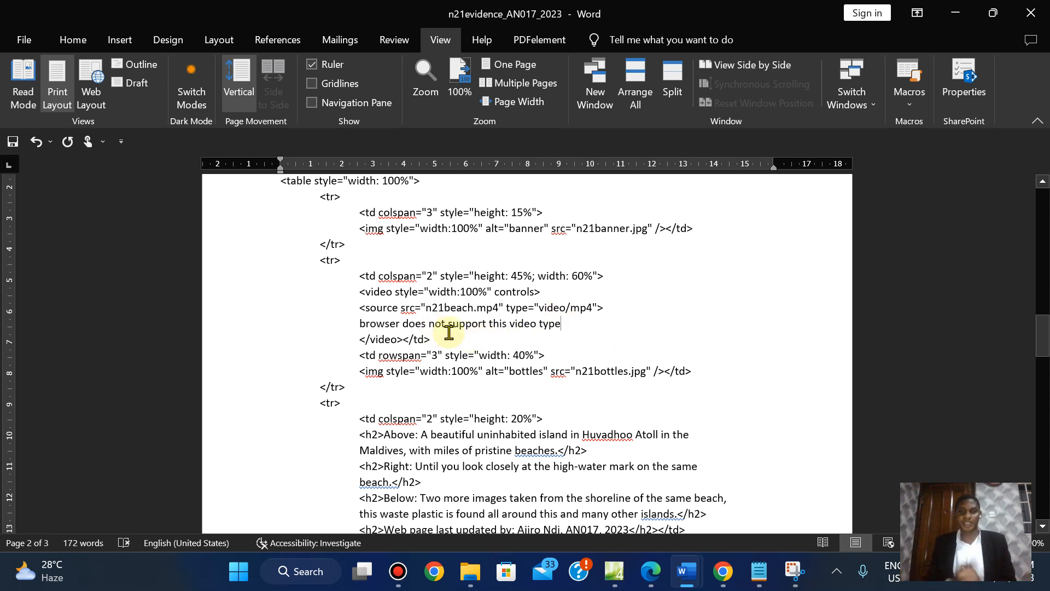
mouse_move(1043, 338)
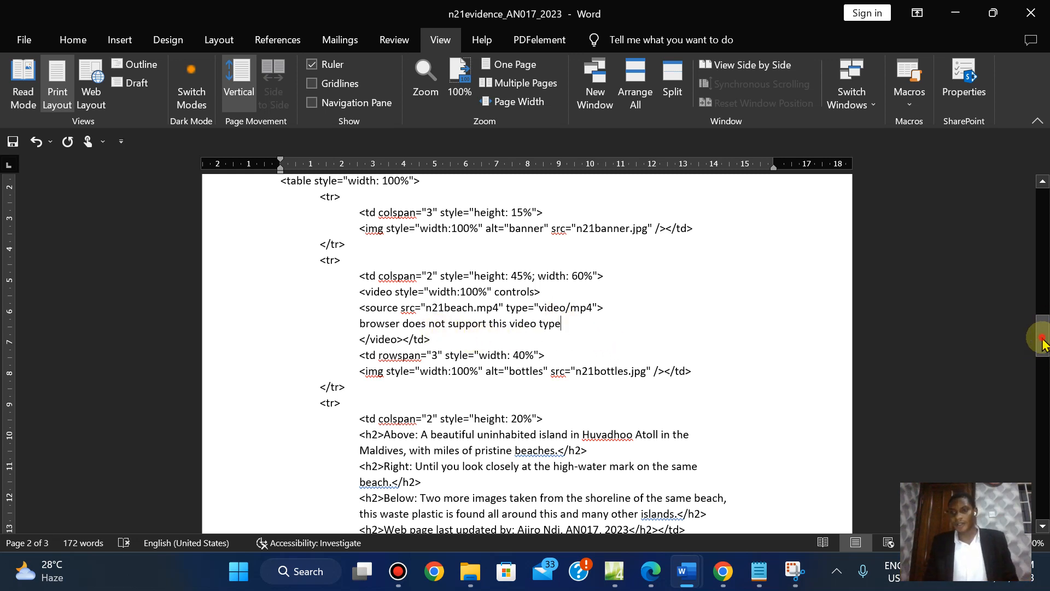
Step: Print the Word evidence document with Microsoft Print to PDF, saving it as PRINTOUT 4
click(23, 39)
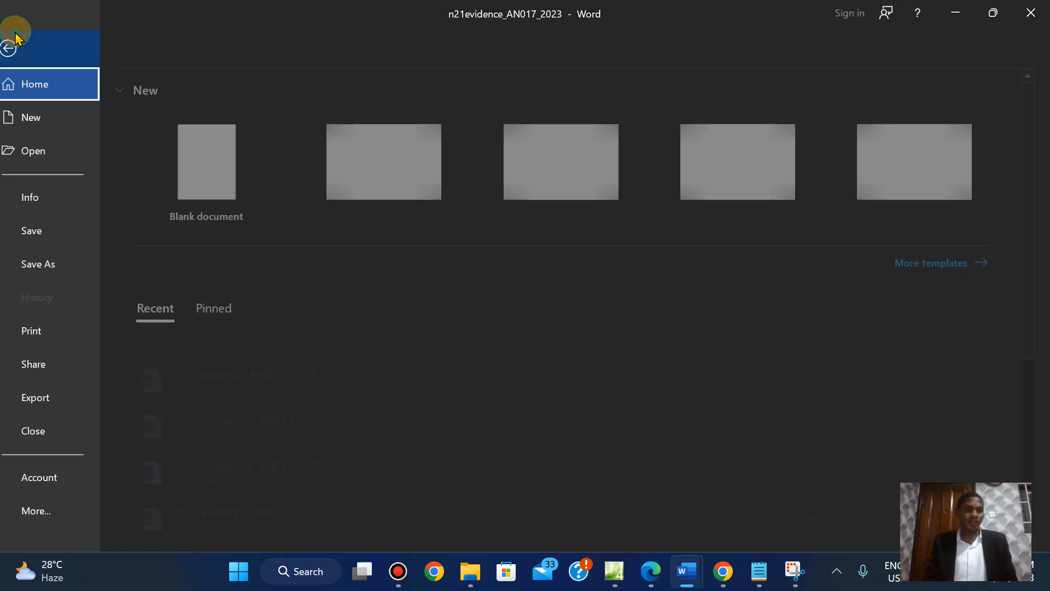
click(9, 49)
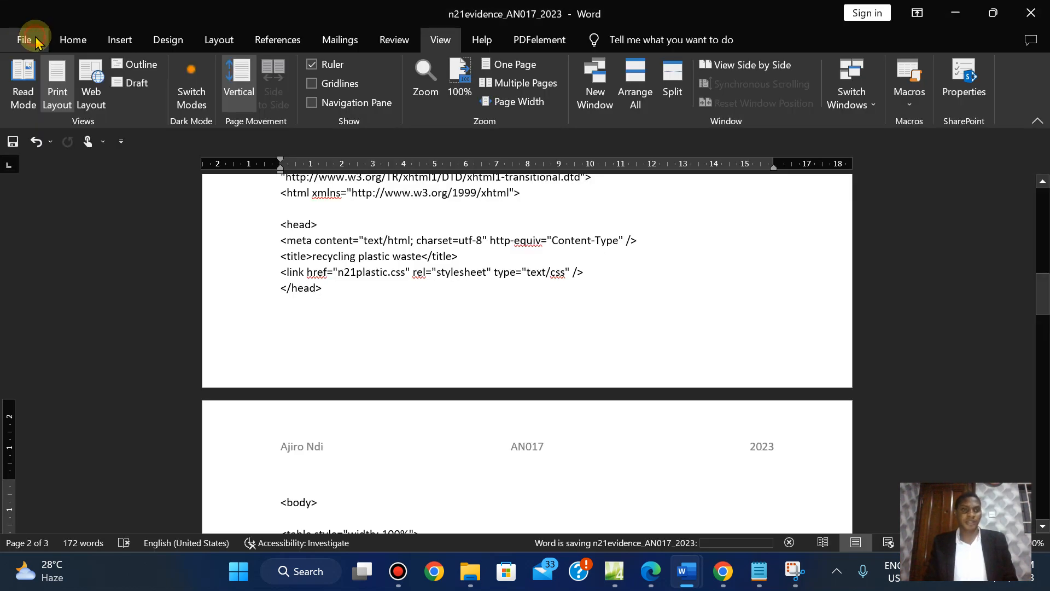
click(25, 39)
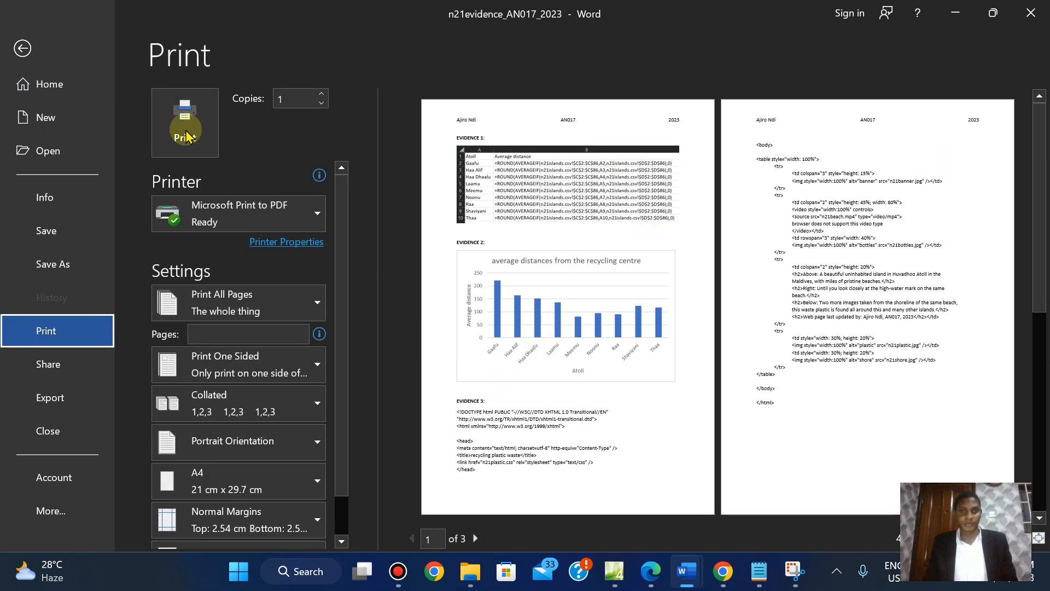
click(184, 122)
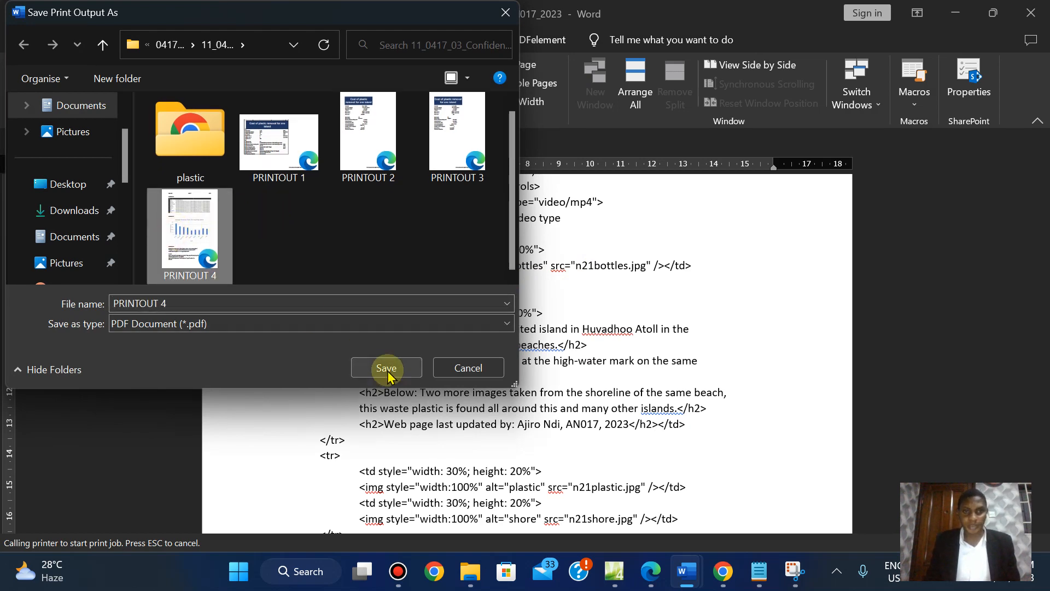
click(386, 368)
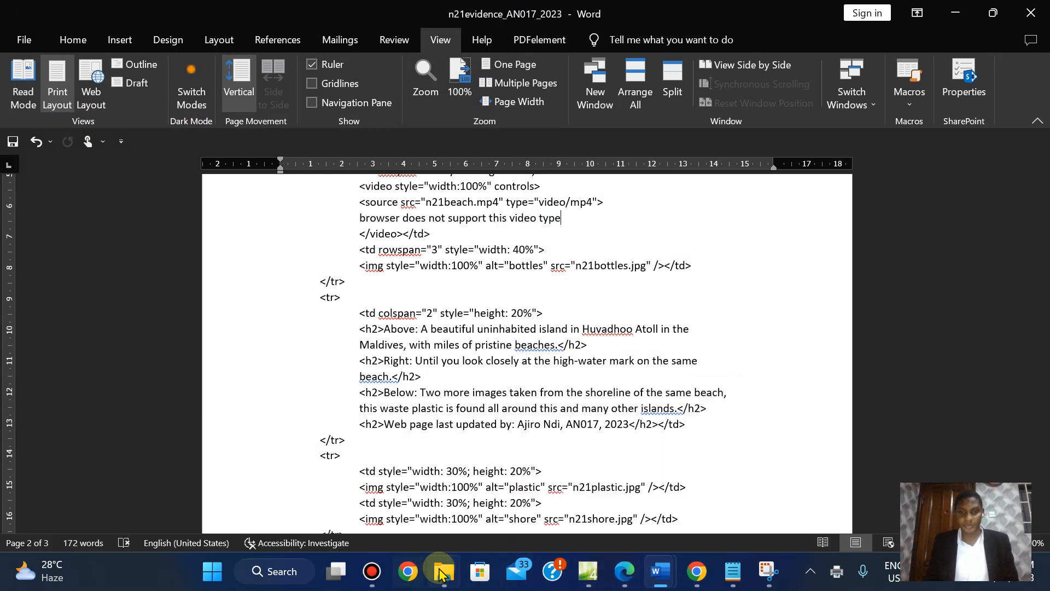
Step: Check the PRINTOUT 4 PDF from the source-files folder and return to plastic.html's source
click(438, 571)
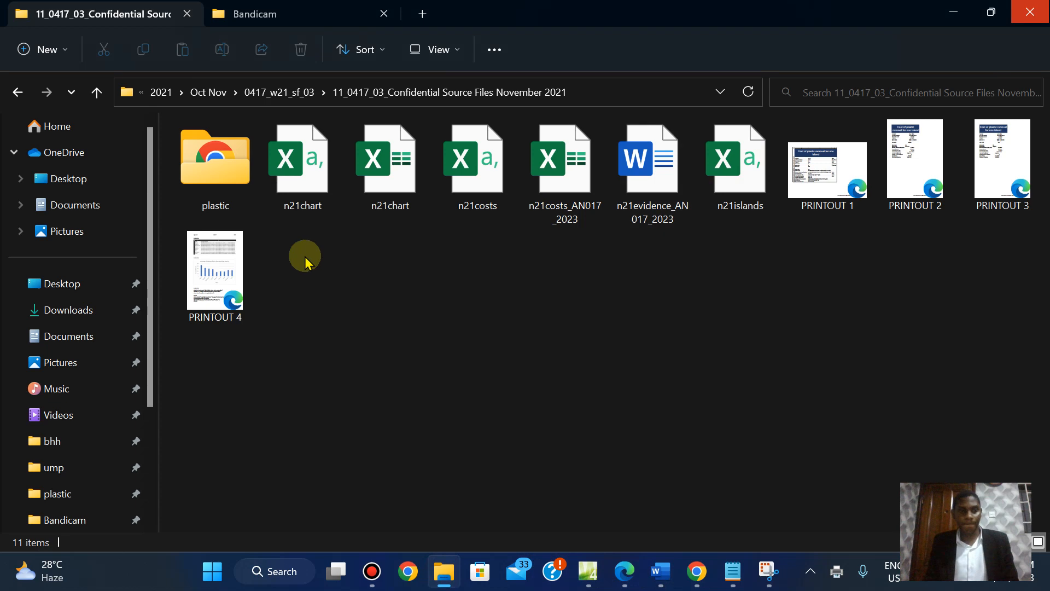
double_click(216, 268)
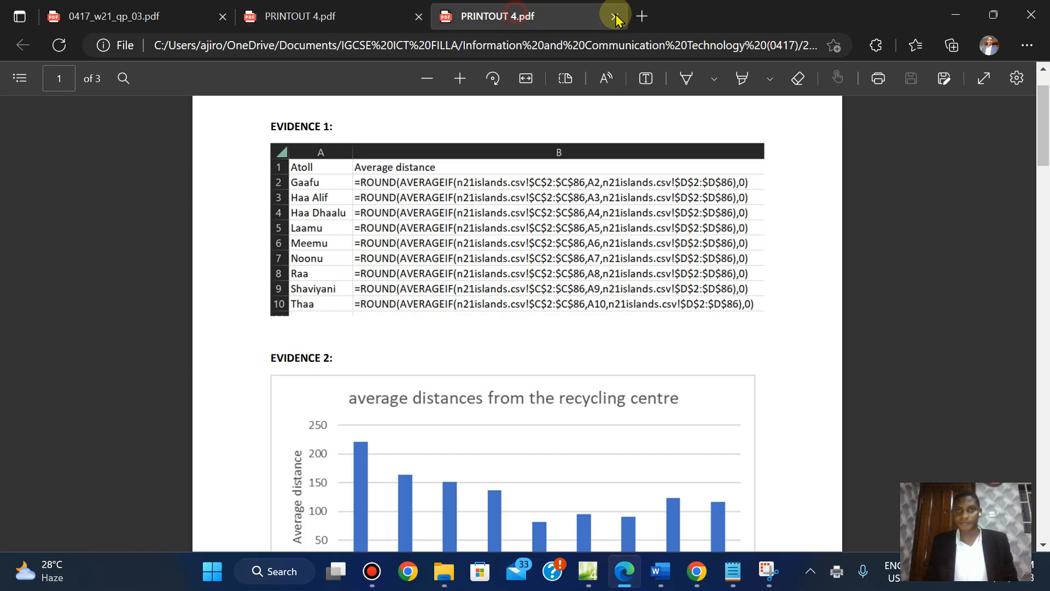
click(613, 16)
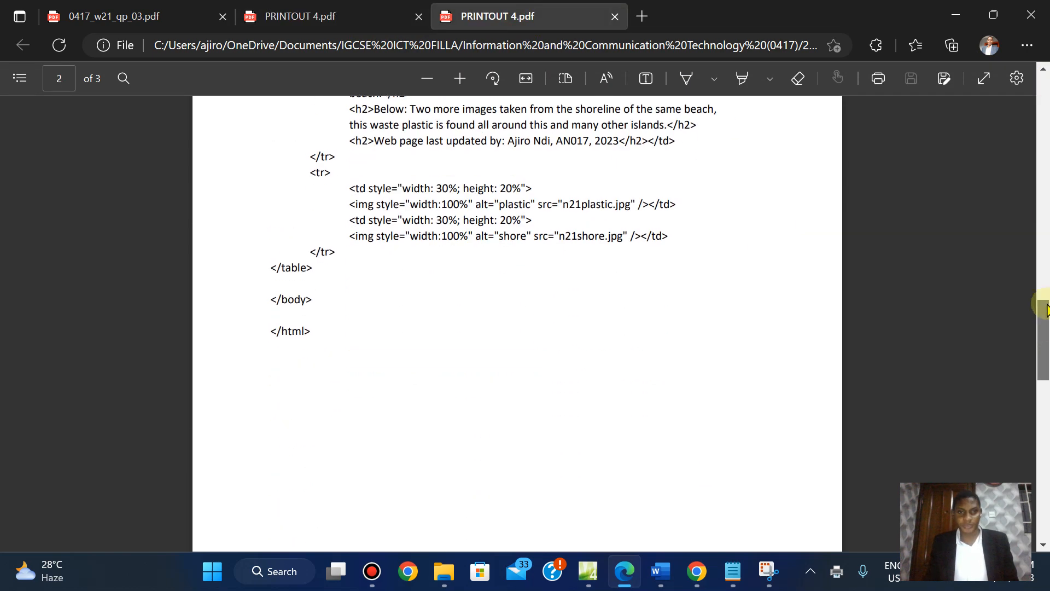
scroll(up, 3)
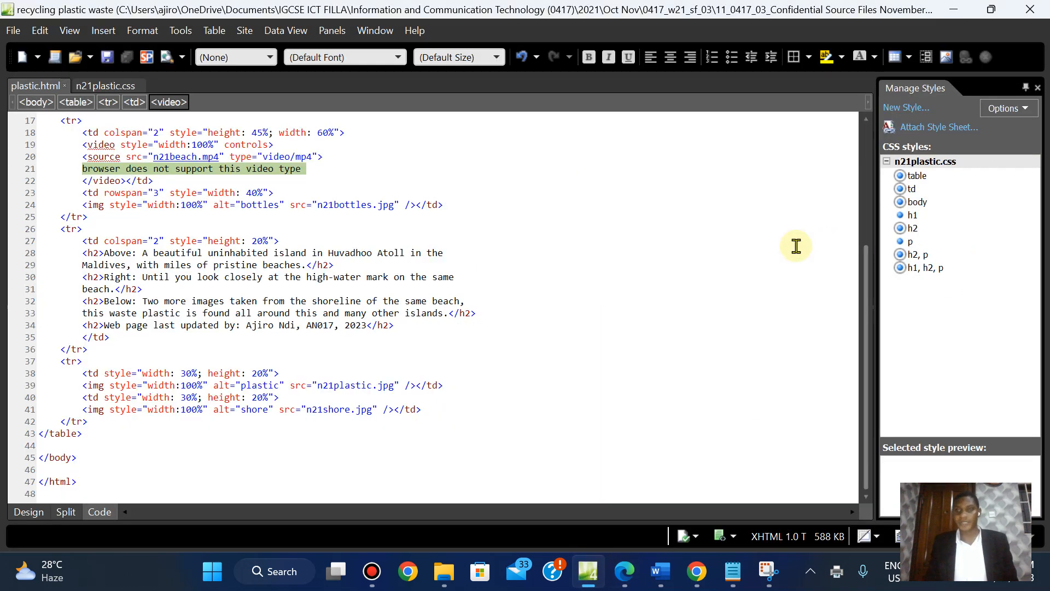
mouse_move(331, 199)
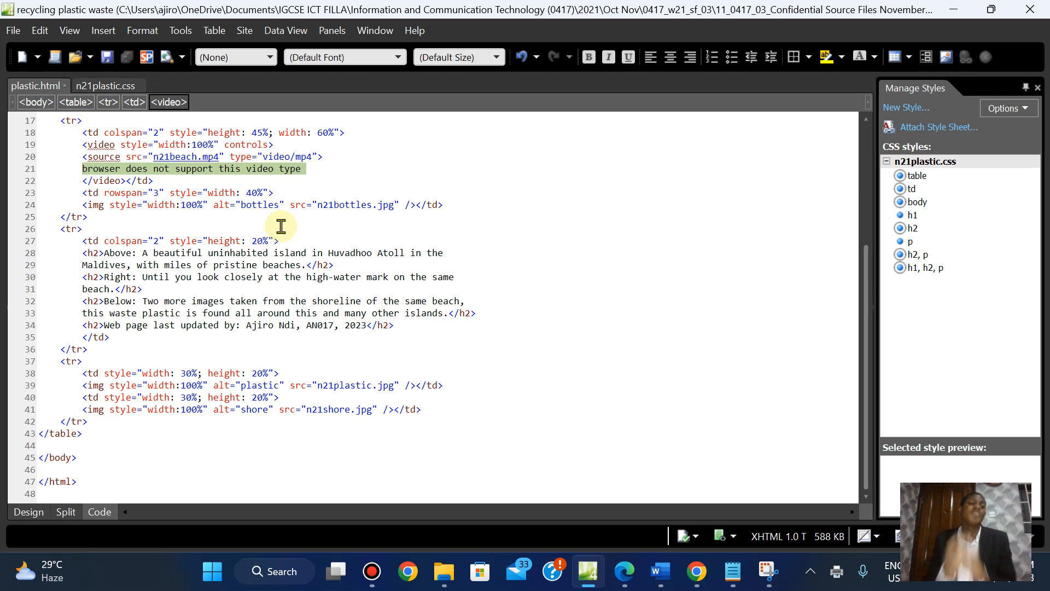
Step: View the n21plastic.css stylesheet rules in Expression Web
click(104, 85)
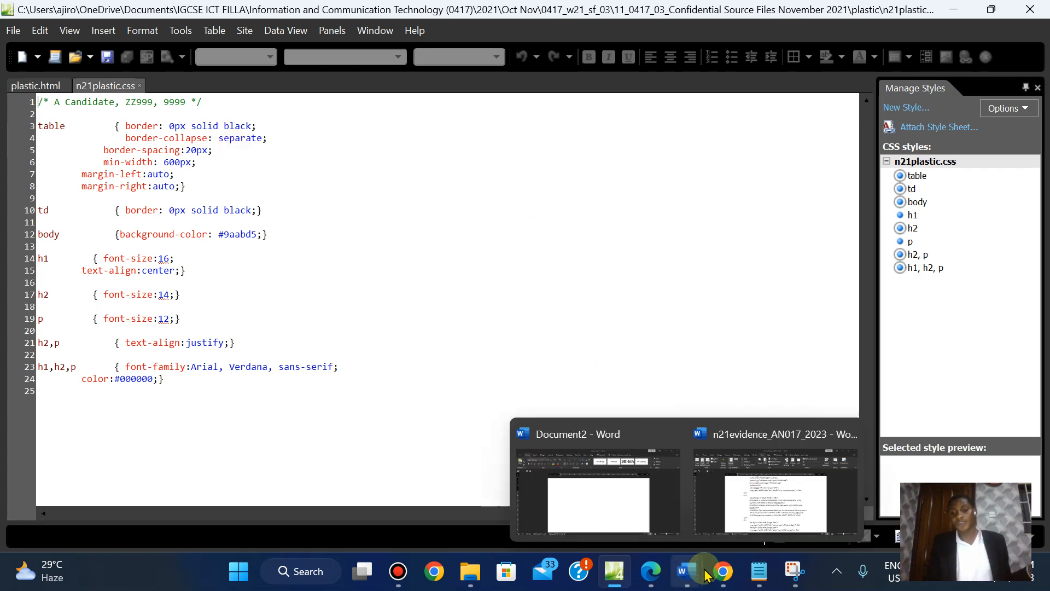
click(722, 572)
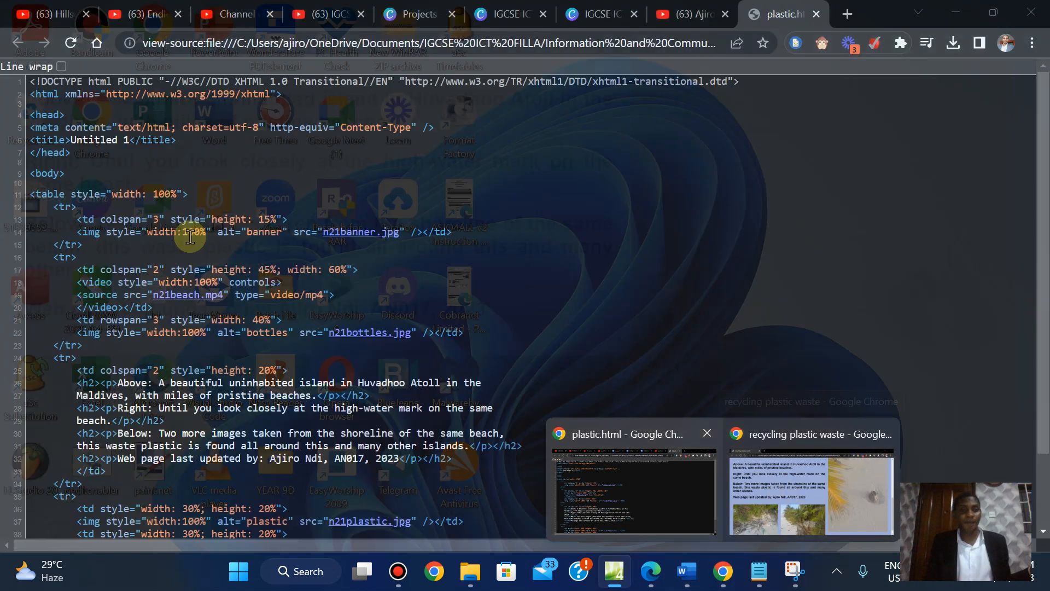